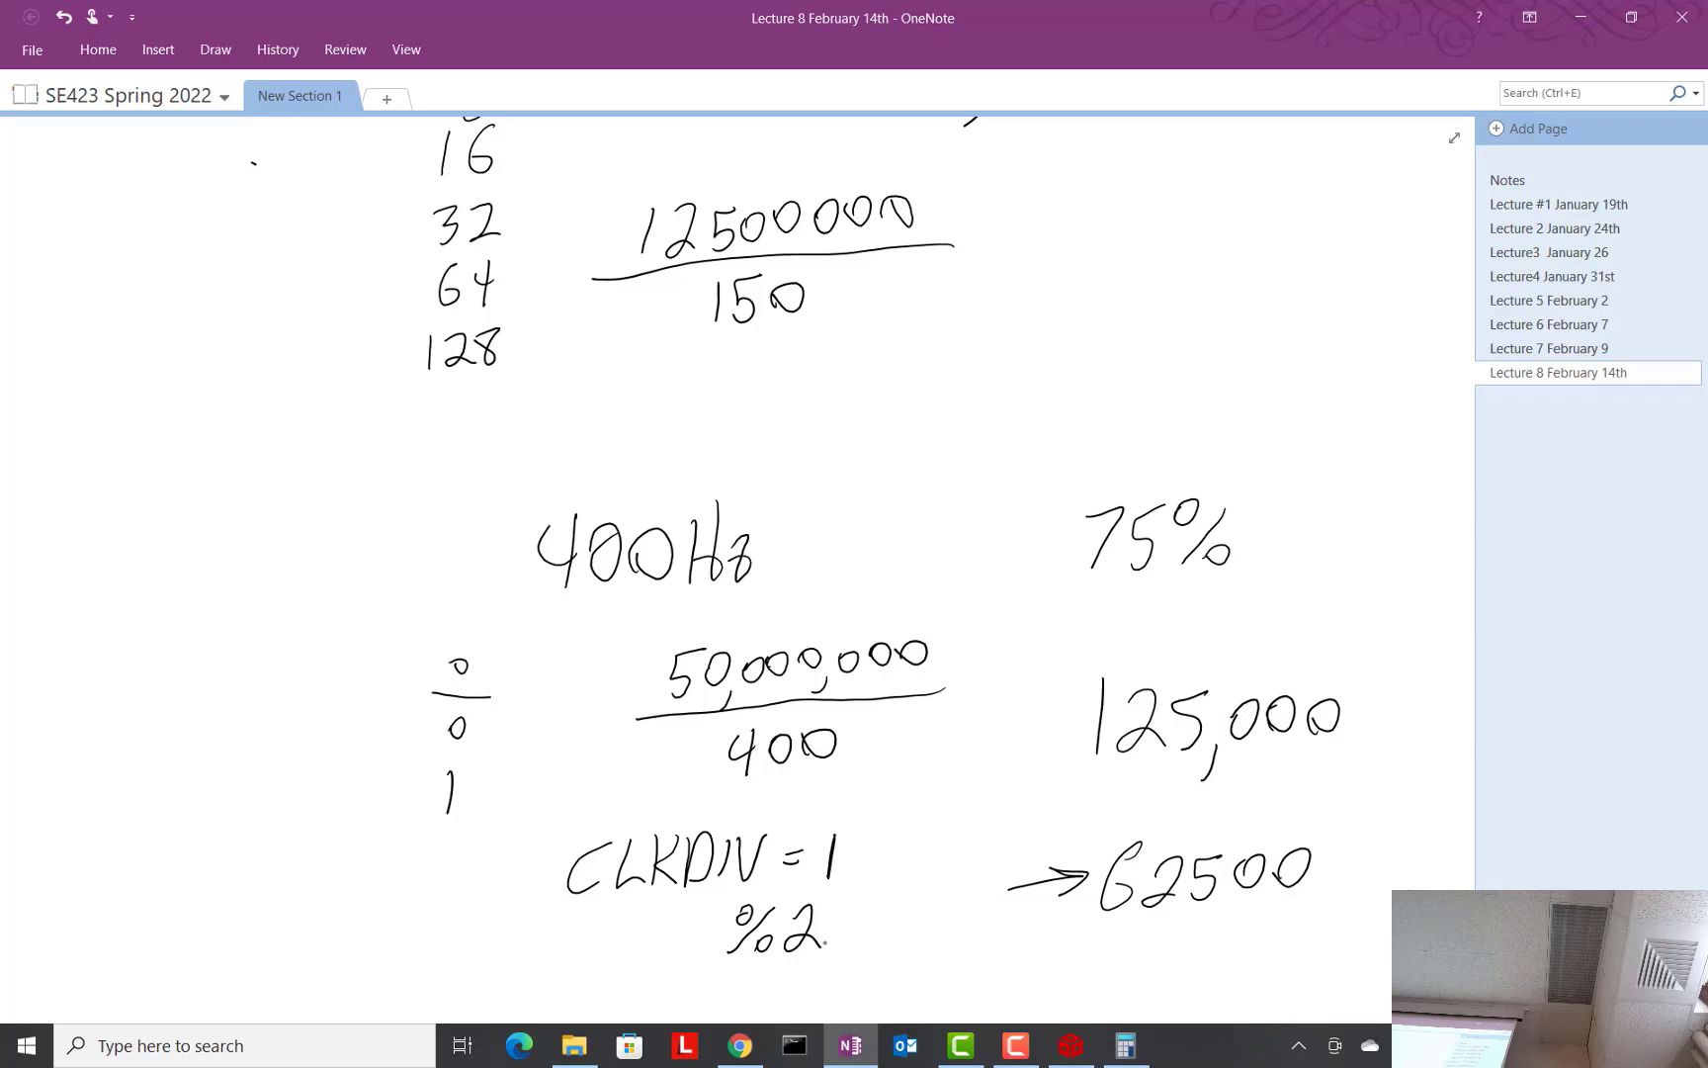
Step: Handwrite the heading 'ADC' on the blank area below the clock-divider calculations
scroll("down", 3)
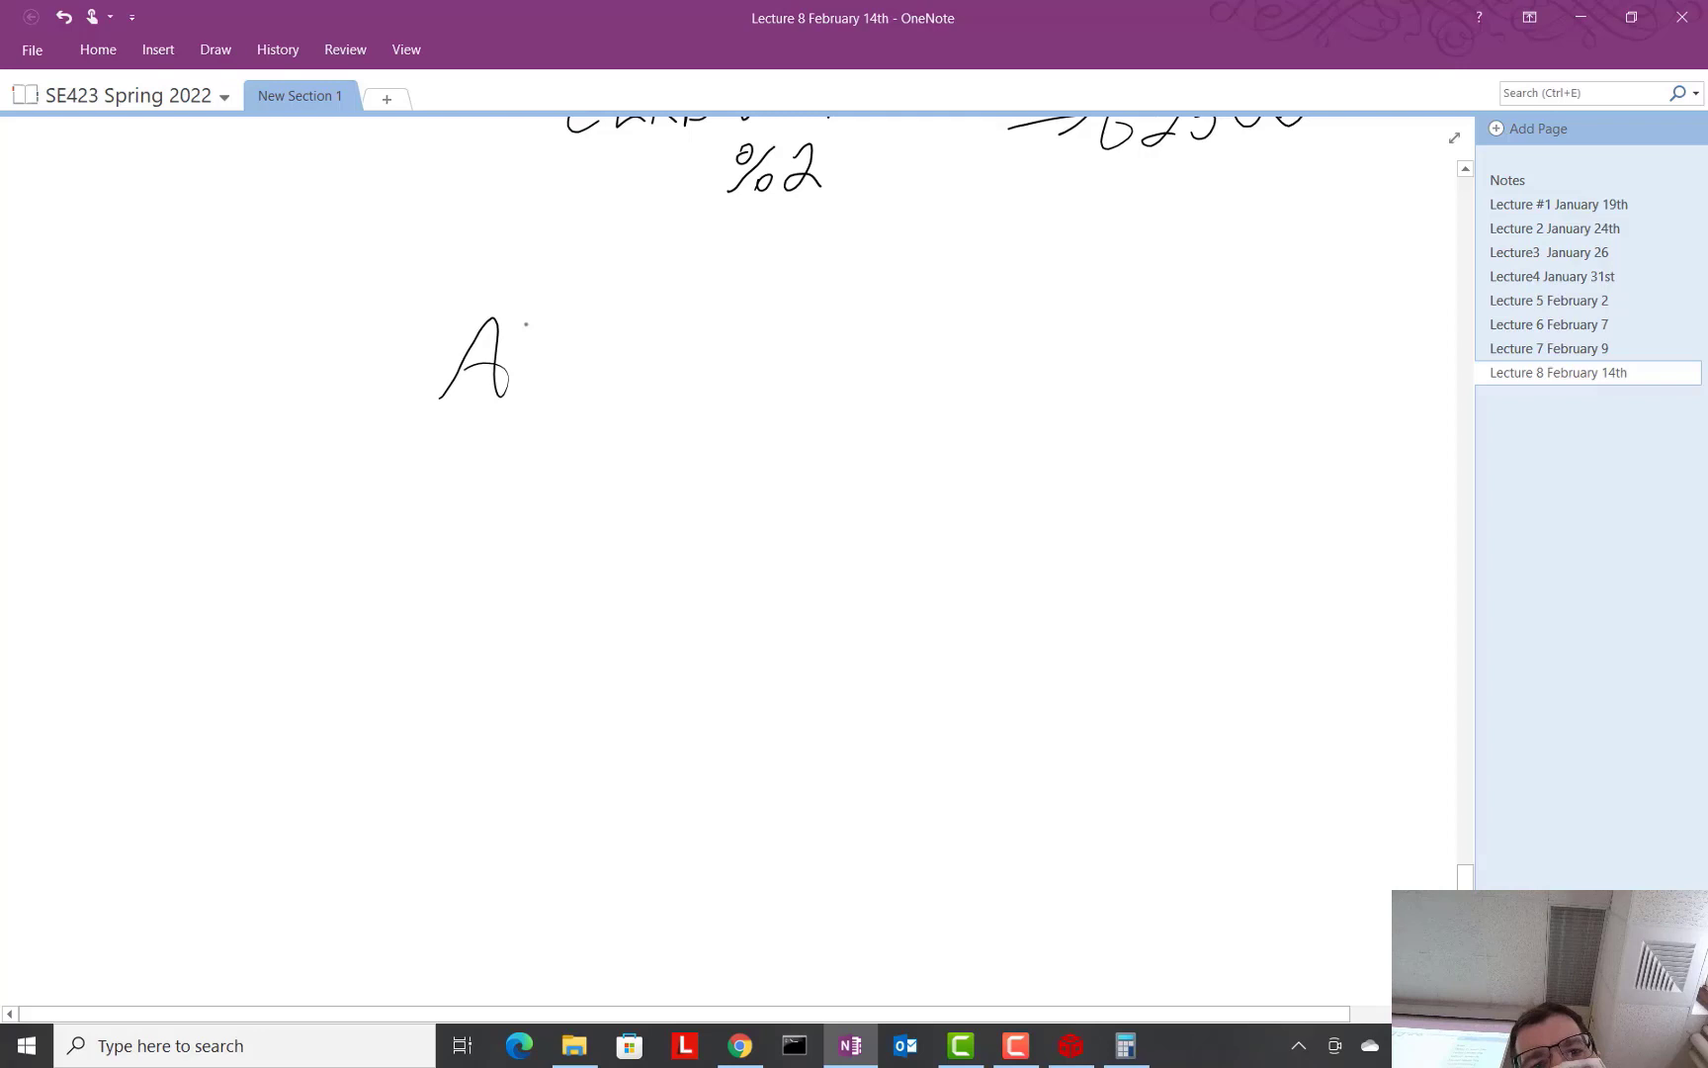
left_click_drag(533, 326, 621, 392)
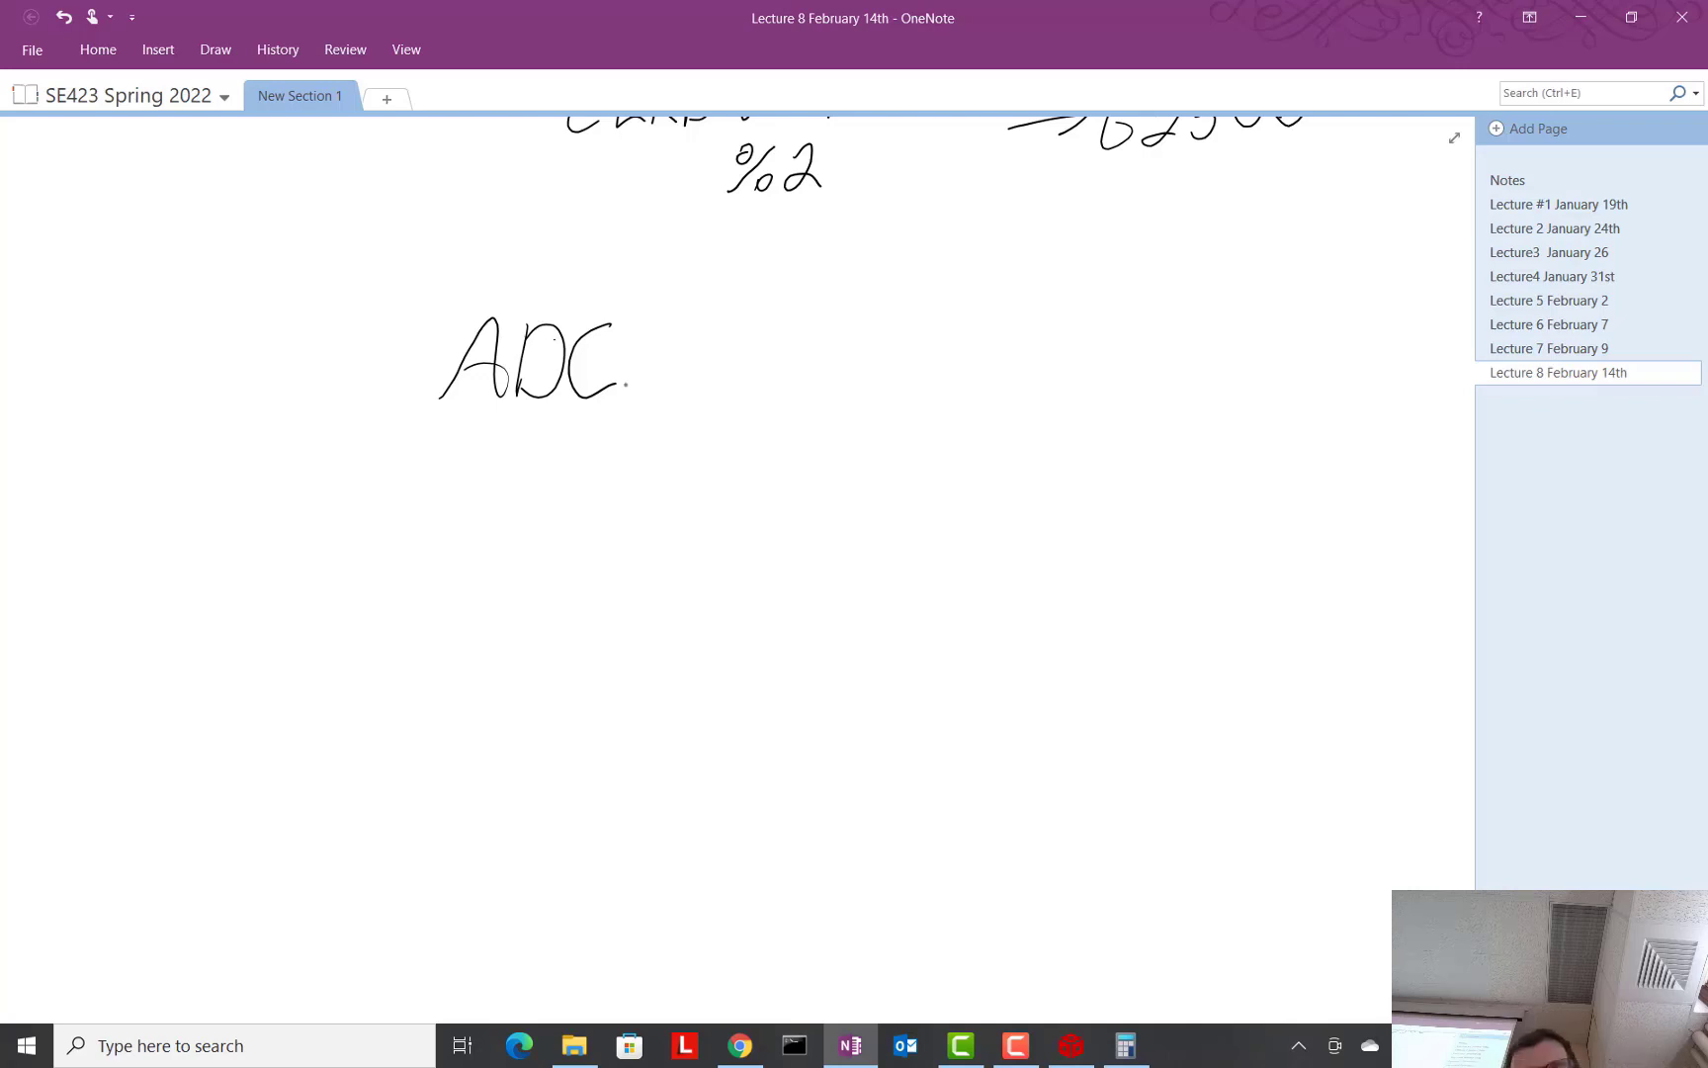
Step: Sketch a boxed ADCINA0 pin block with 'any voltage 0→3.3V', 1.2V and 1.3V examples, and '12 bits' by the heading
left_click_drag(447, 542, 793, 785)
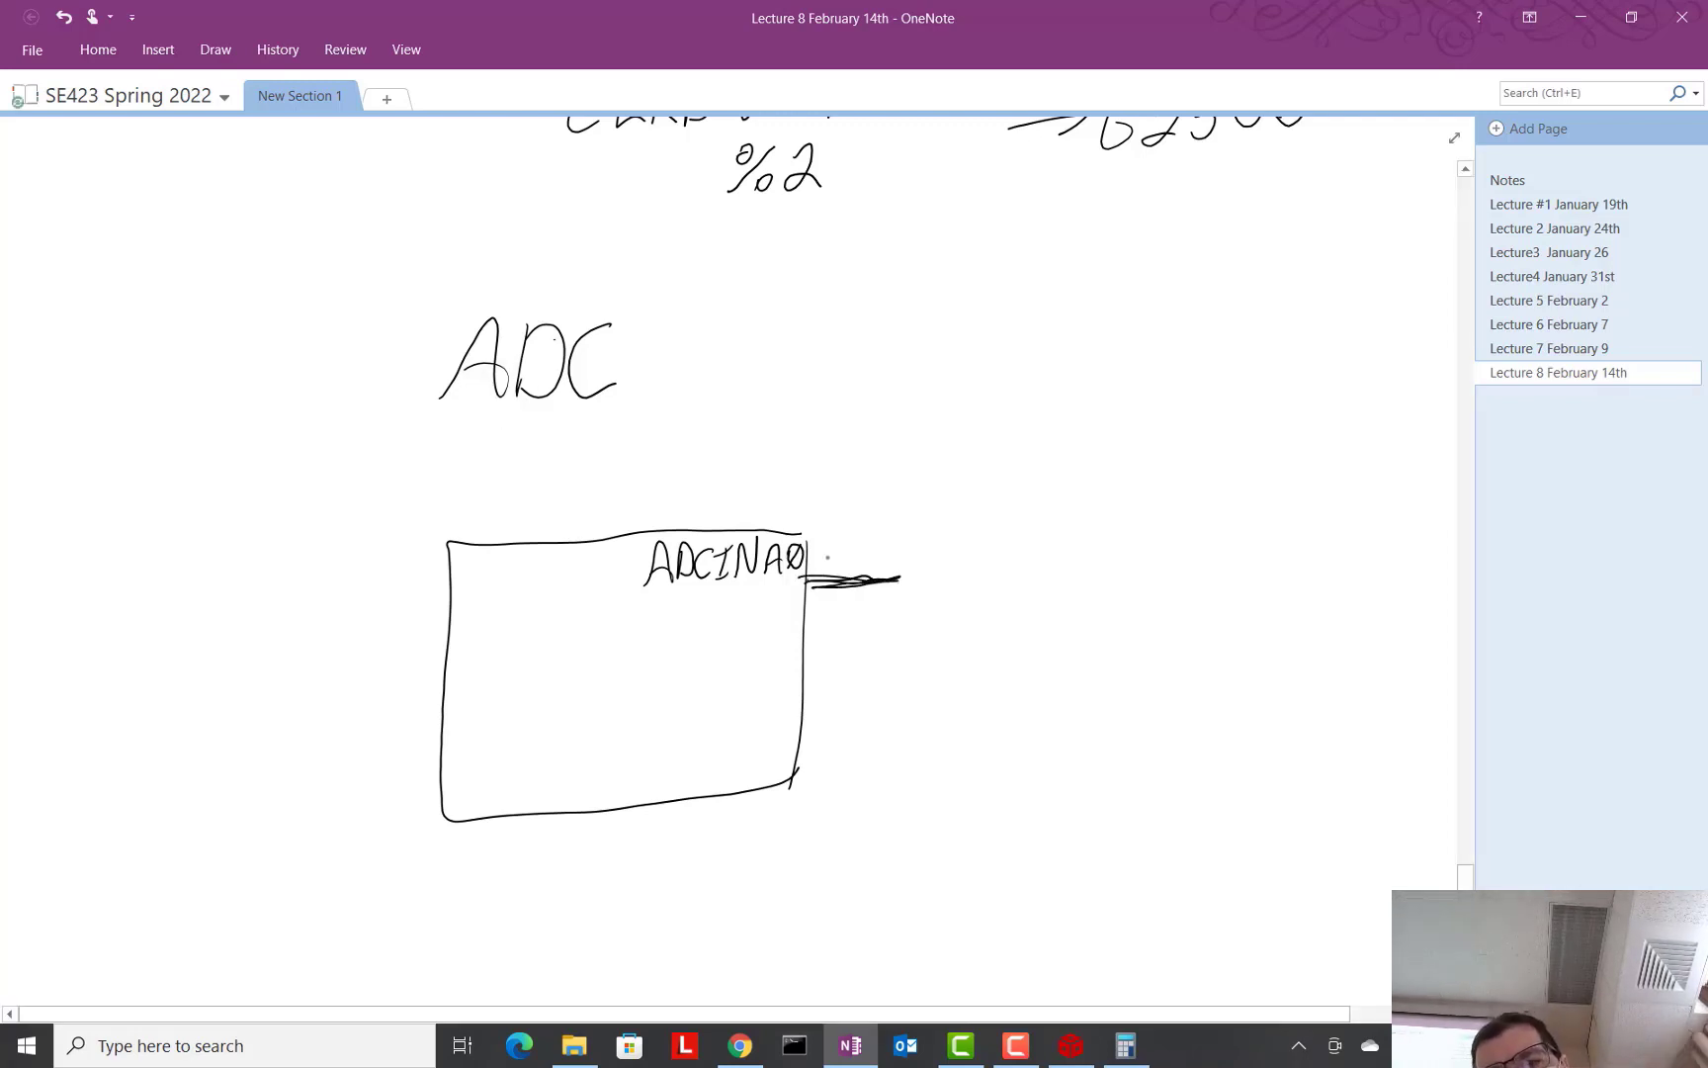
left_click_drag(937, 555, 1018, 571)
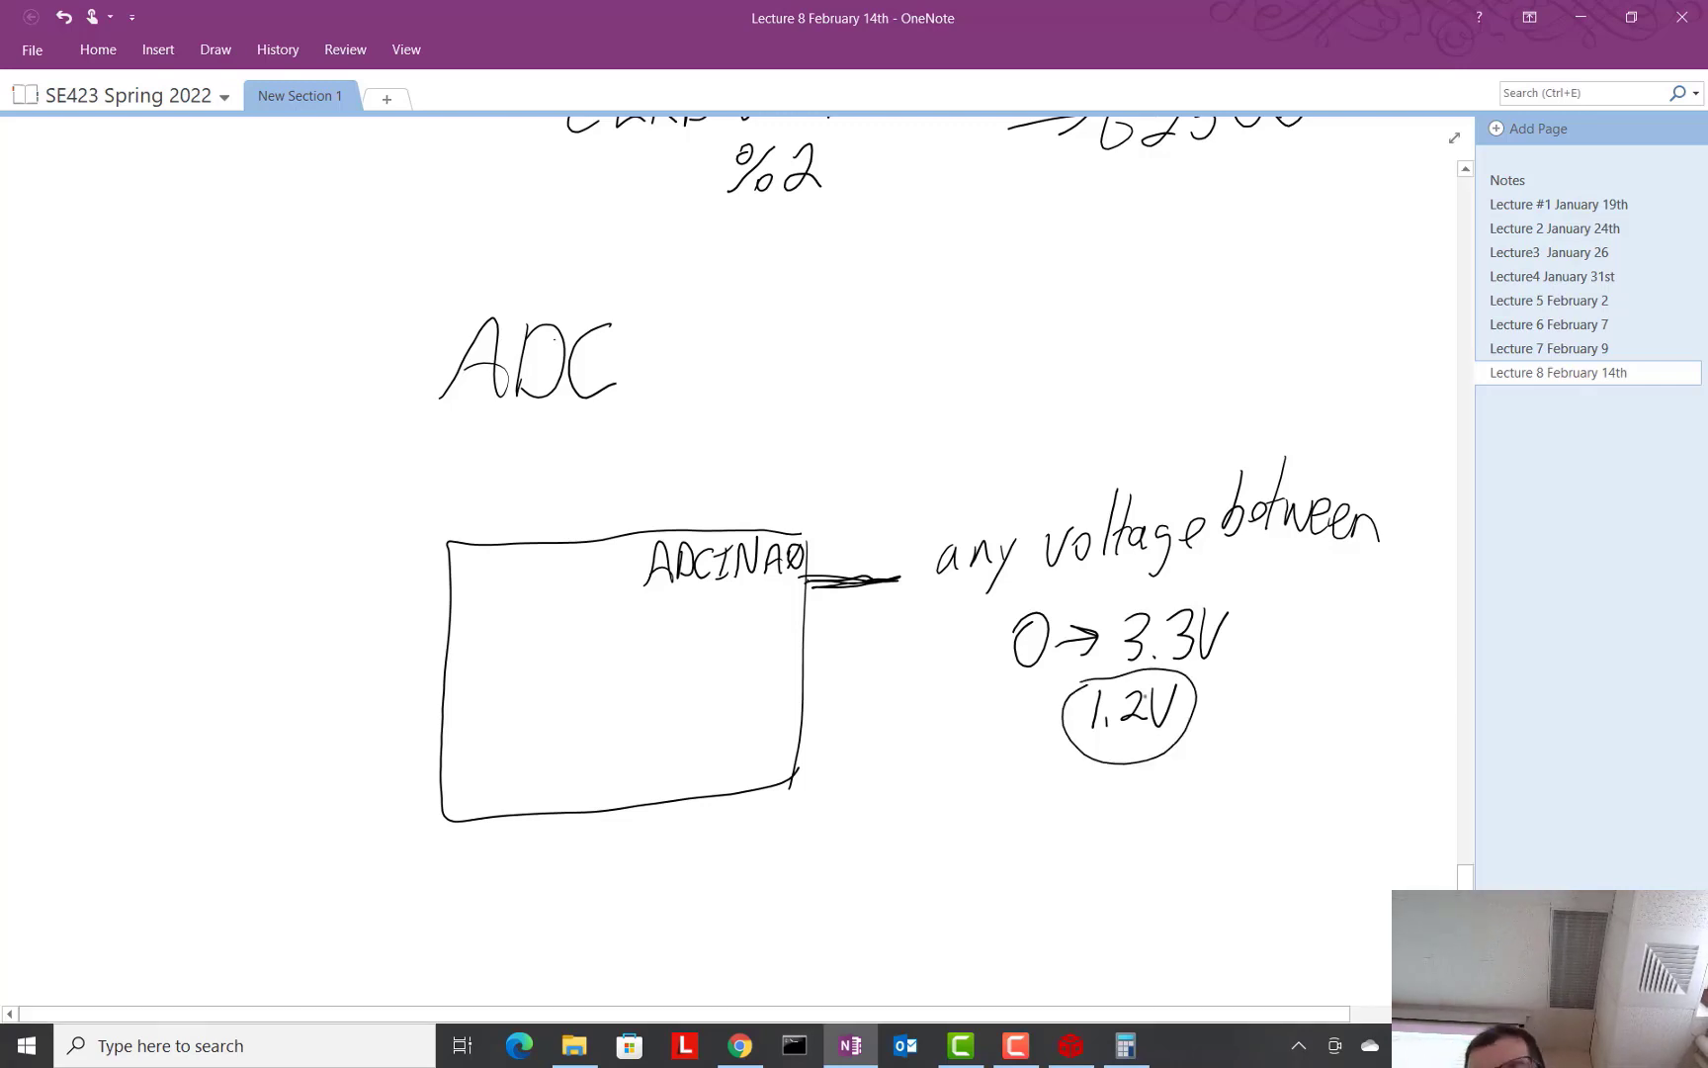
type("1.3V")
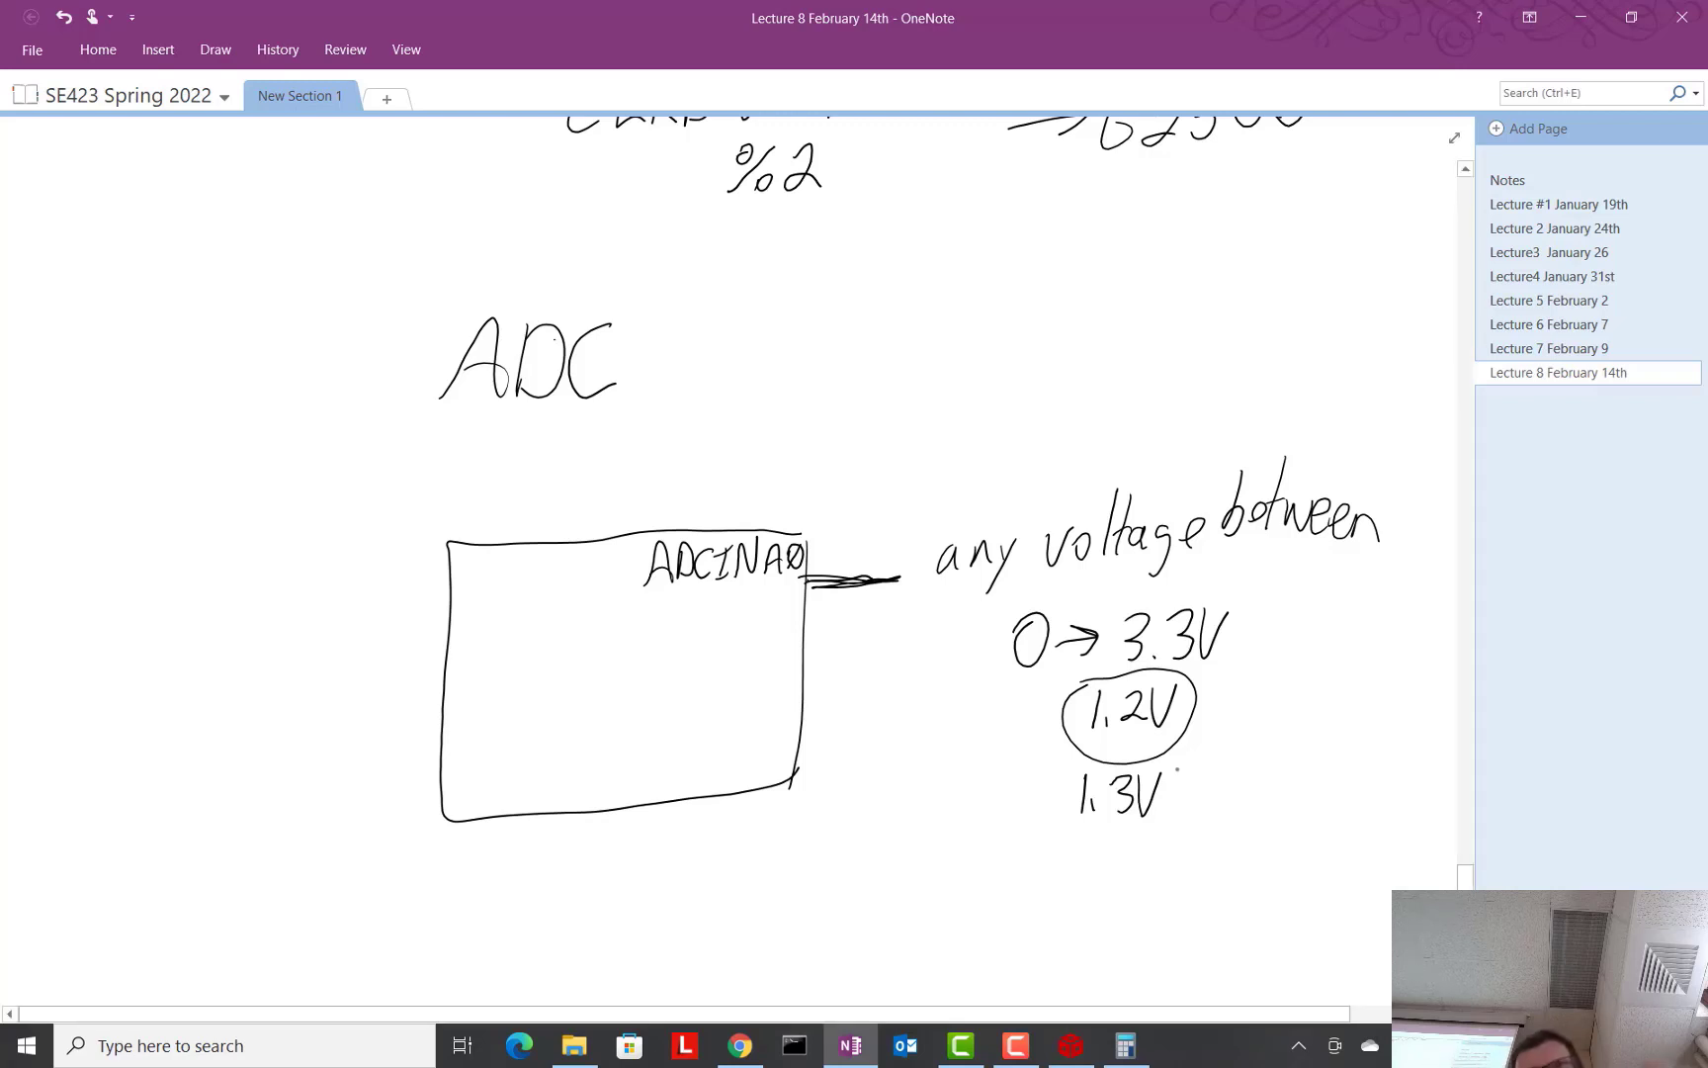
left_click_drag(735, 403, 865, 409)
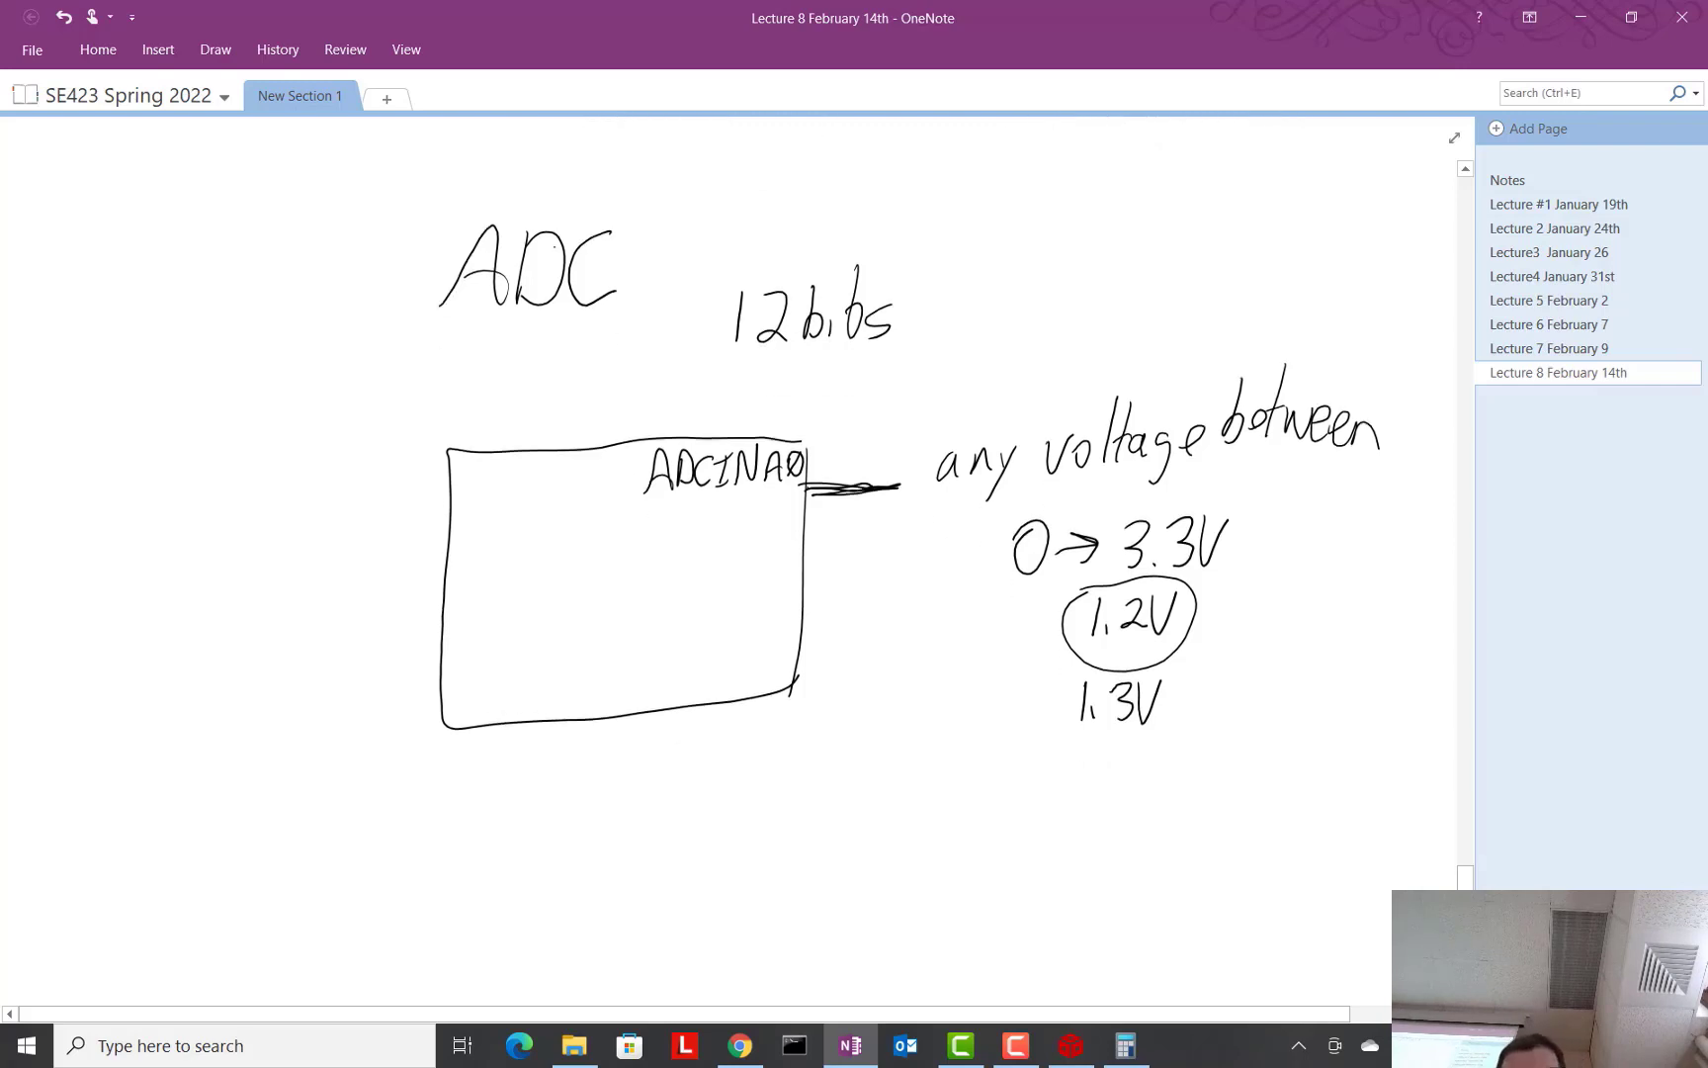
Step: Scroll down the page to make room for the Vin-to-number note
scroll("down", 3)
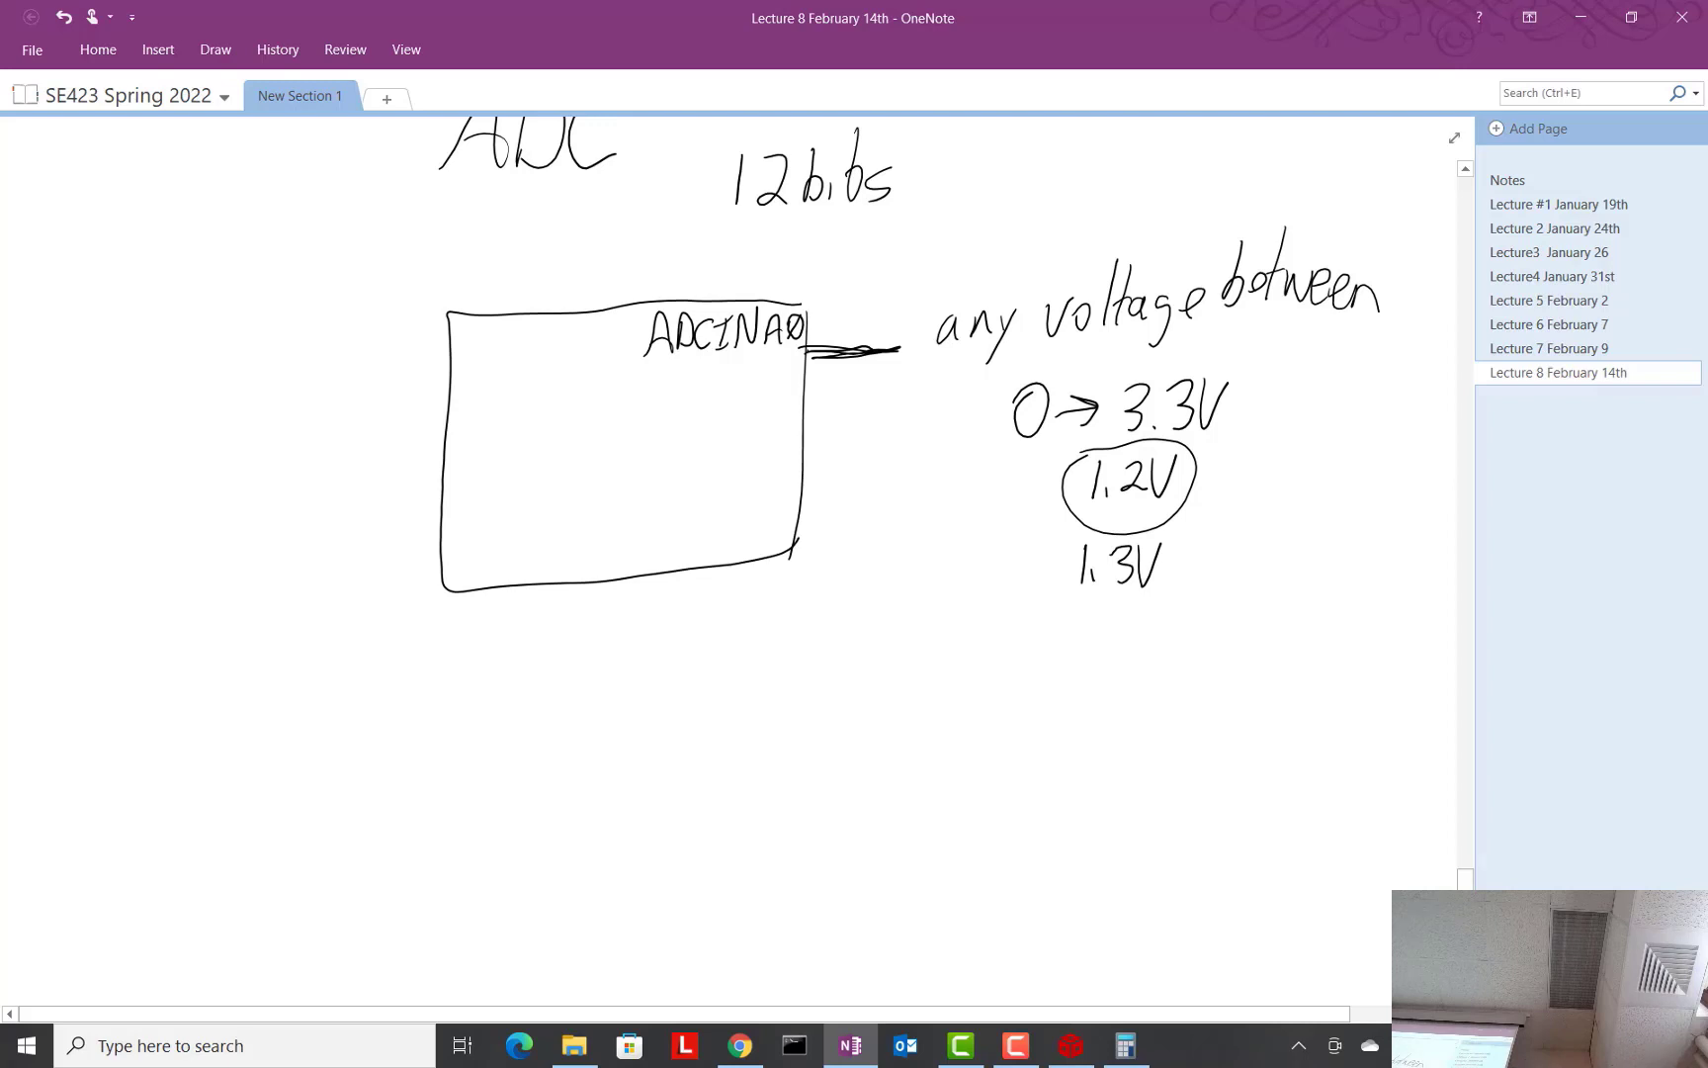
scroll("down", 3)
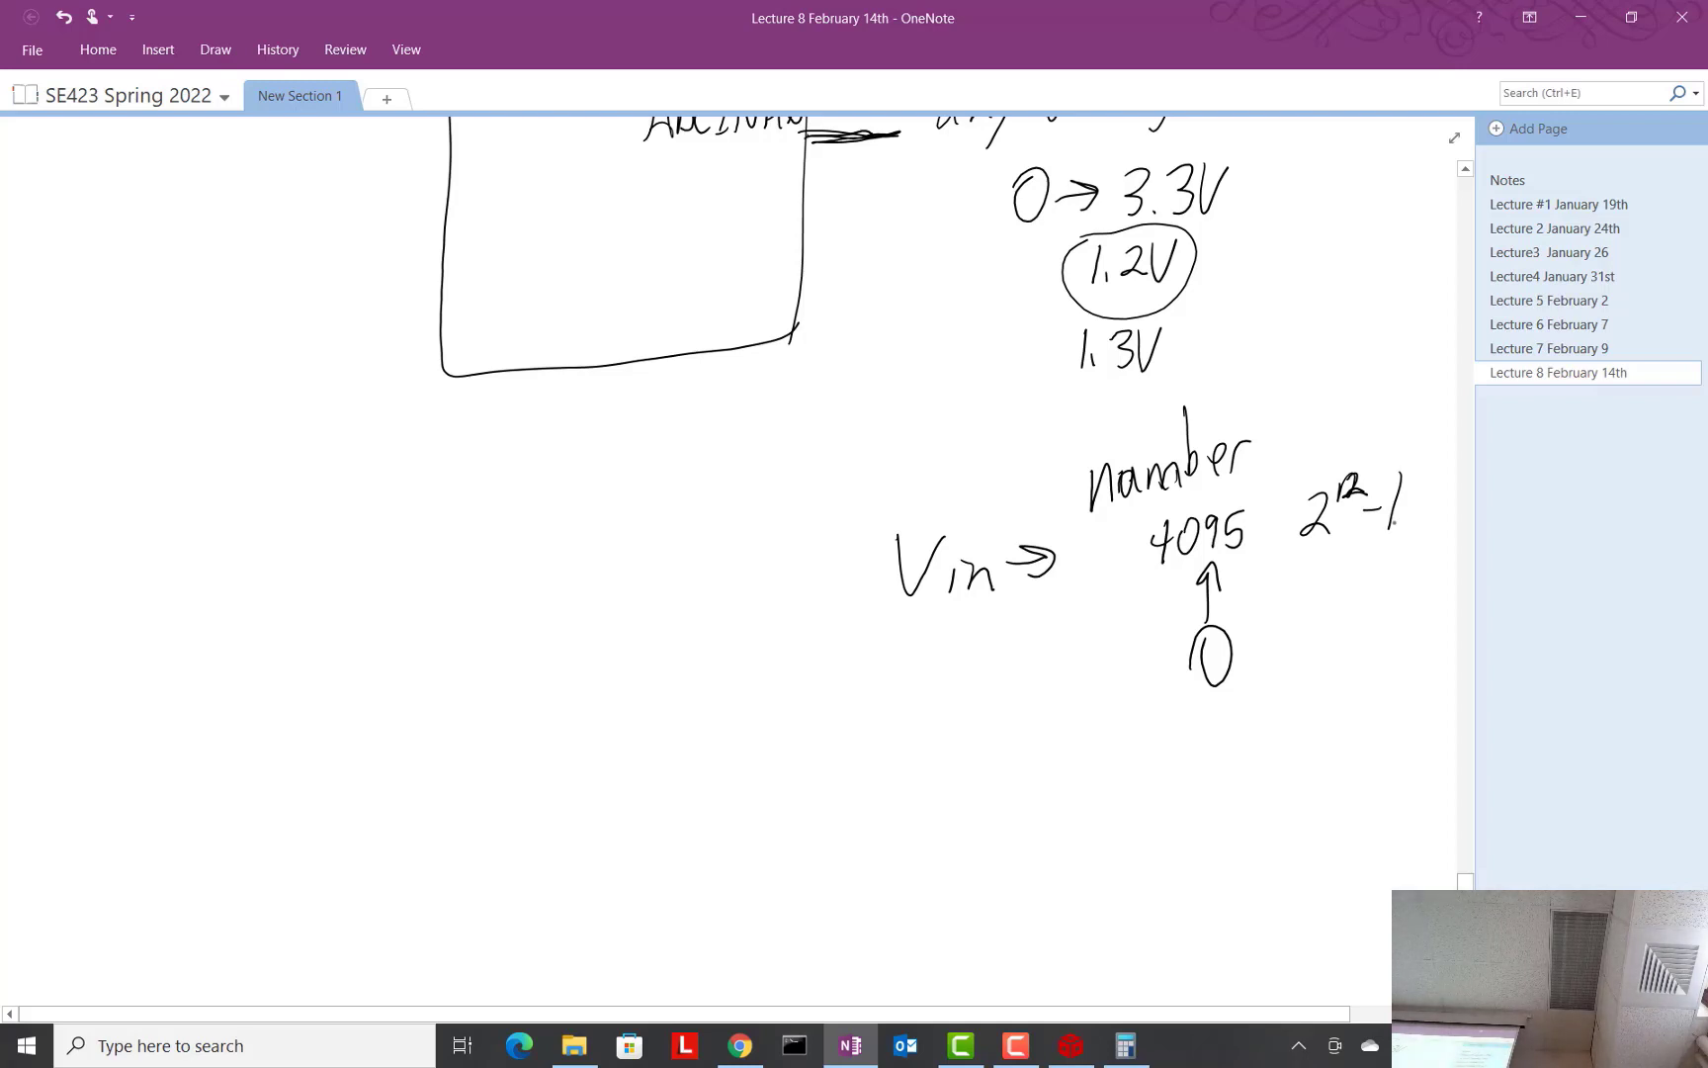
Step: Write the scale 0→4095 beside 0V→3.0V and begin the reading for a 1.2V input
scroll("down", 3)
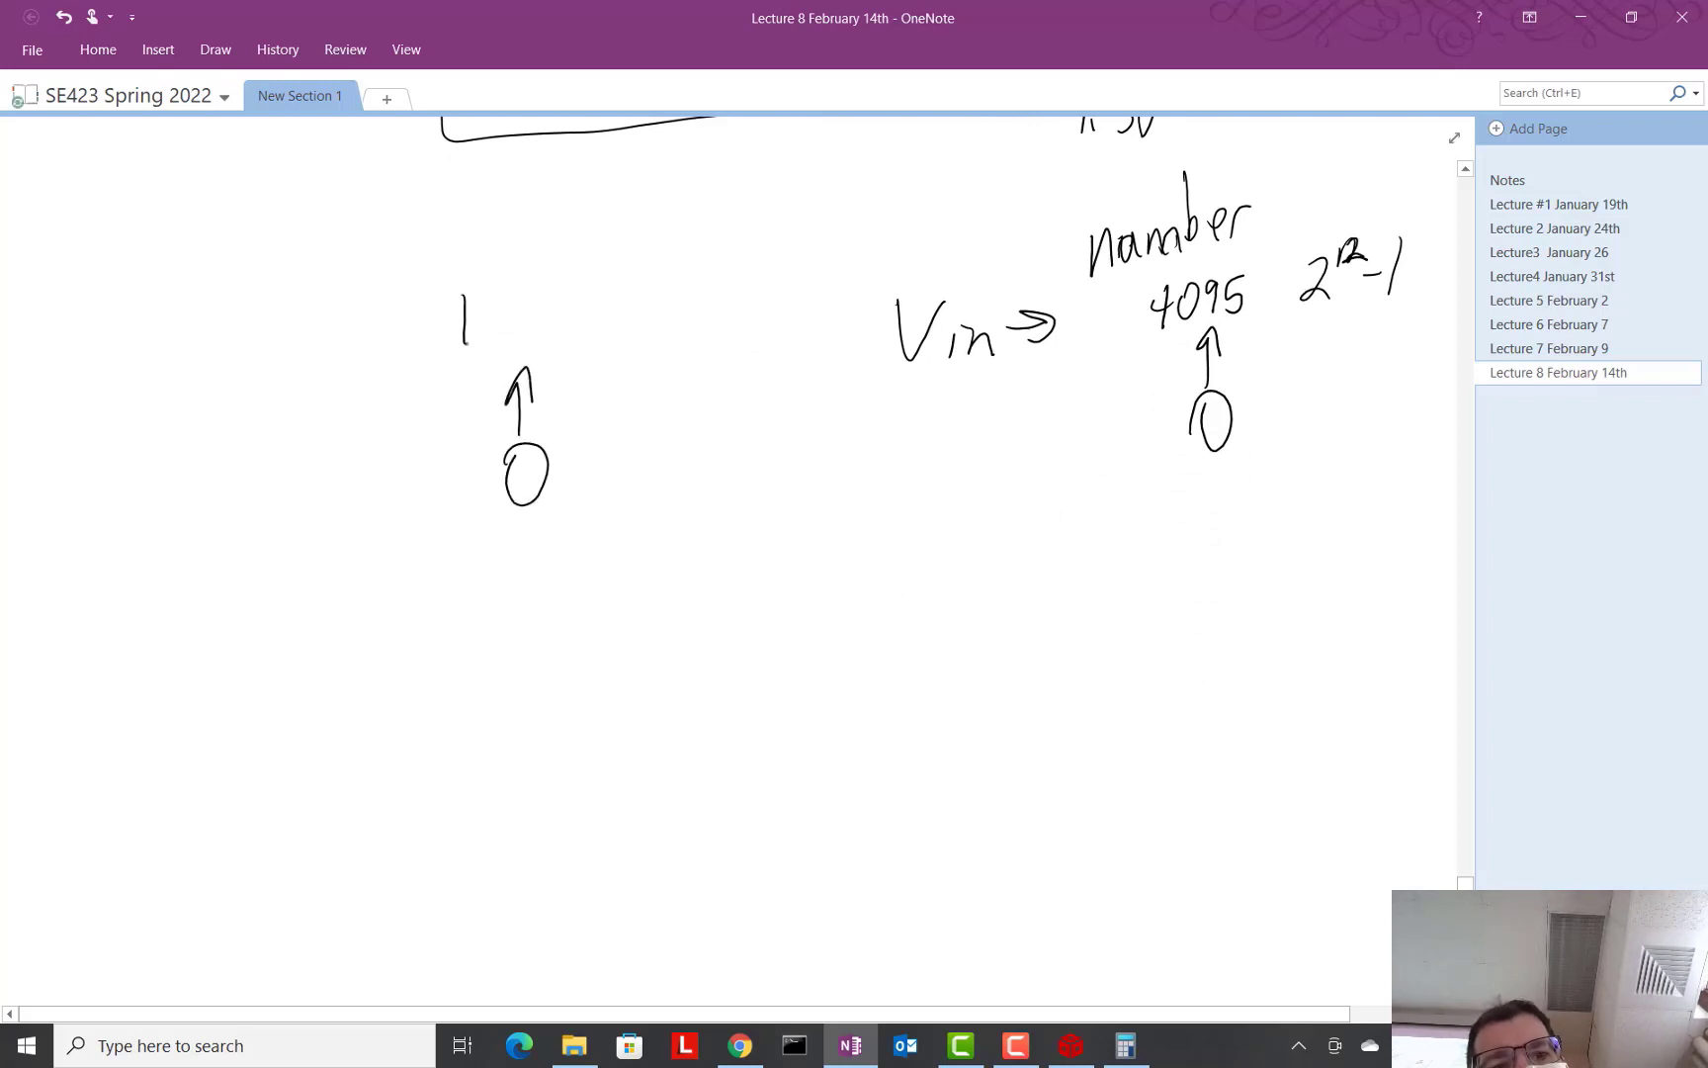
left_click_drag(447, 316, 567, 316)
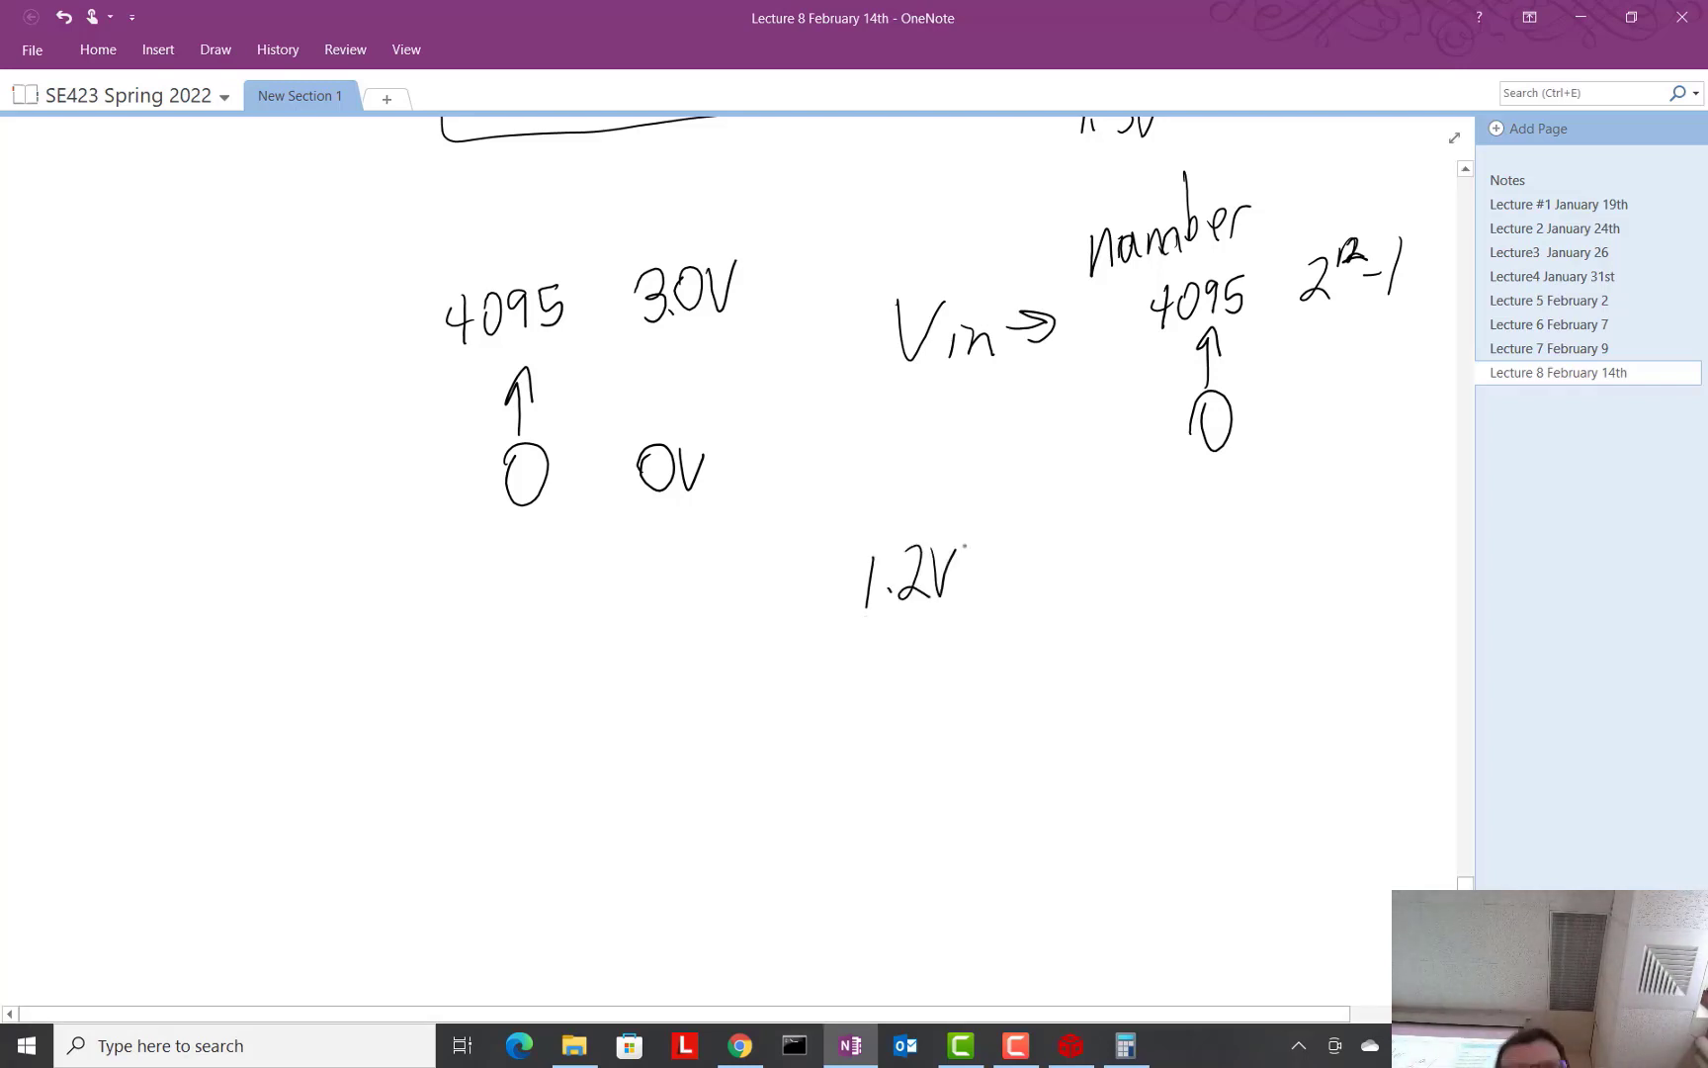
left_click_drag(990, 568, 1111, 545)
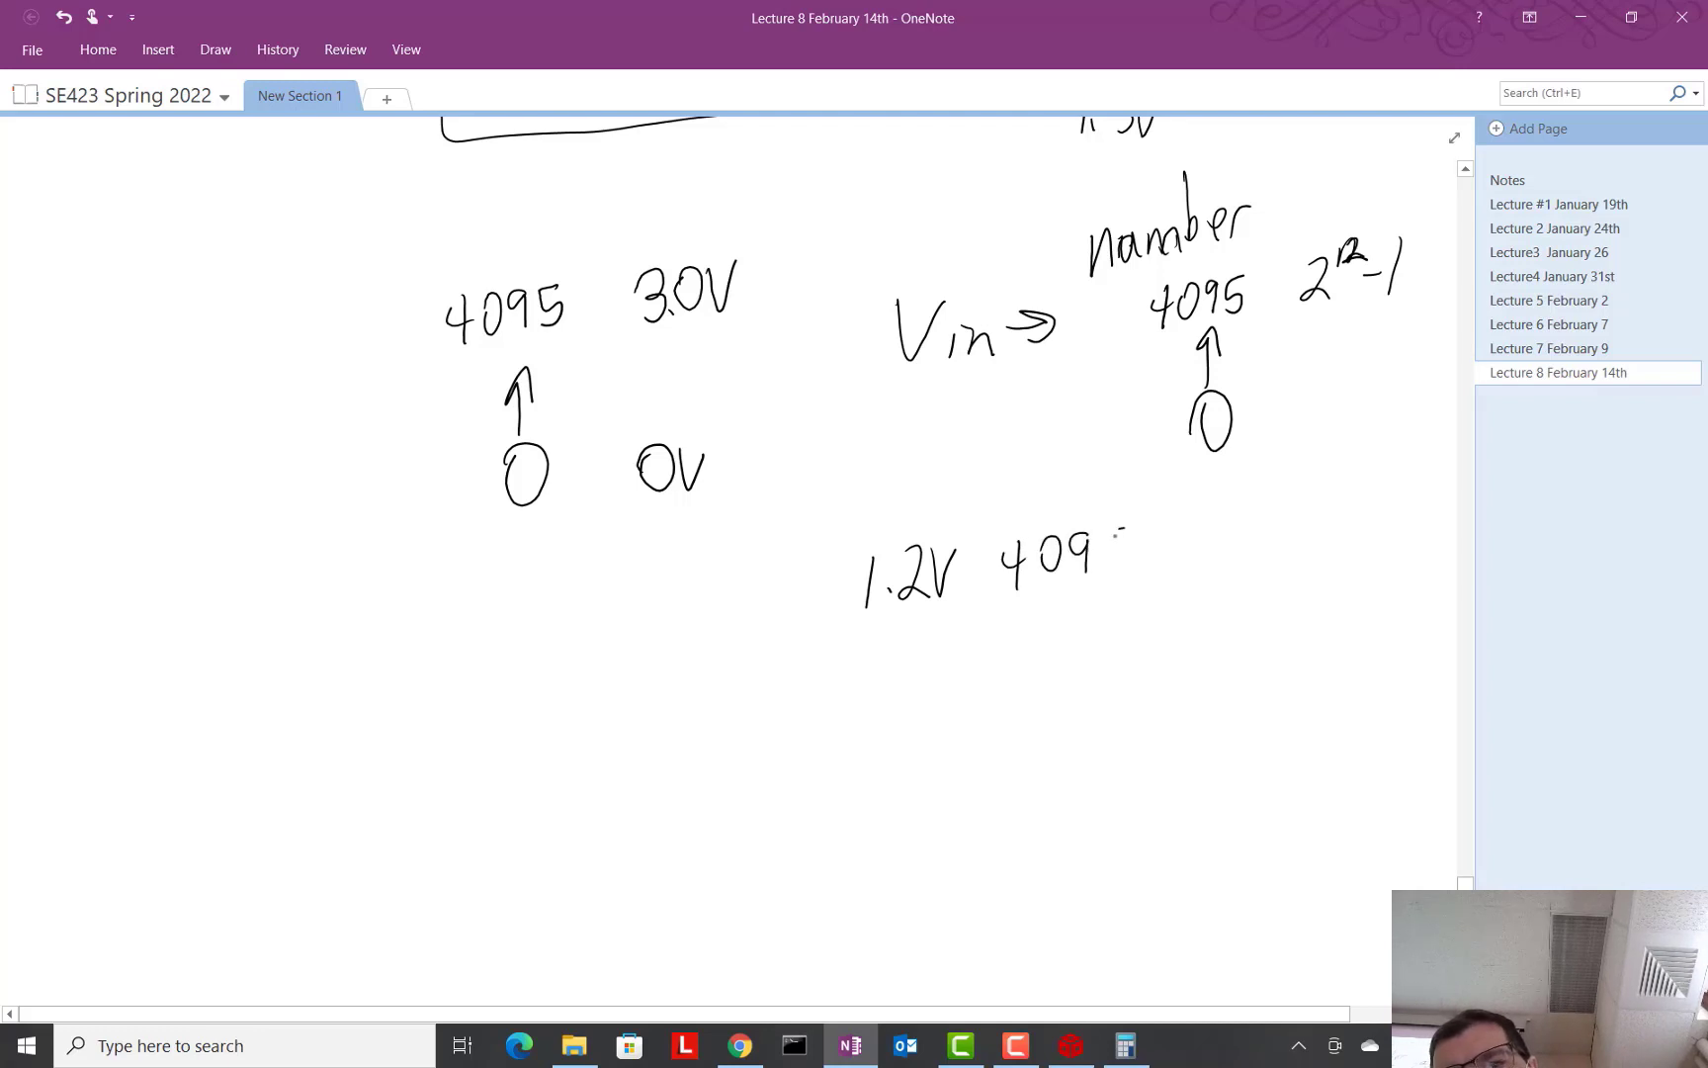